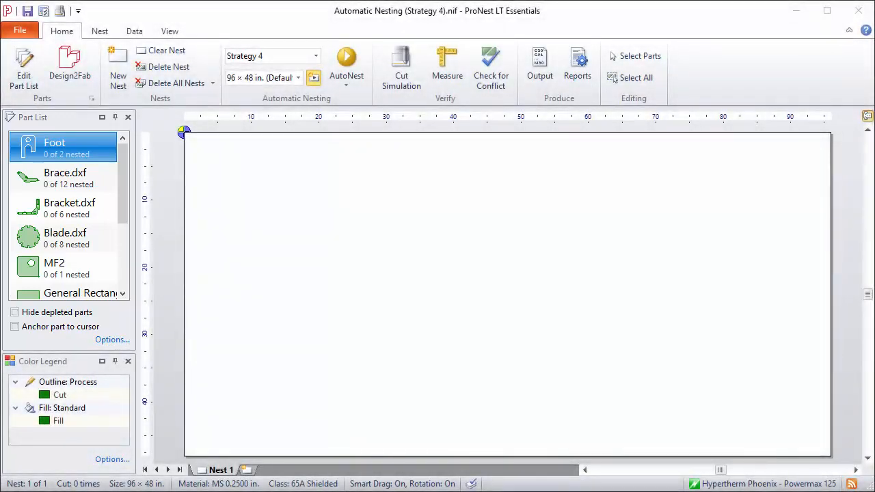
mouse_move(131, 360)
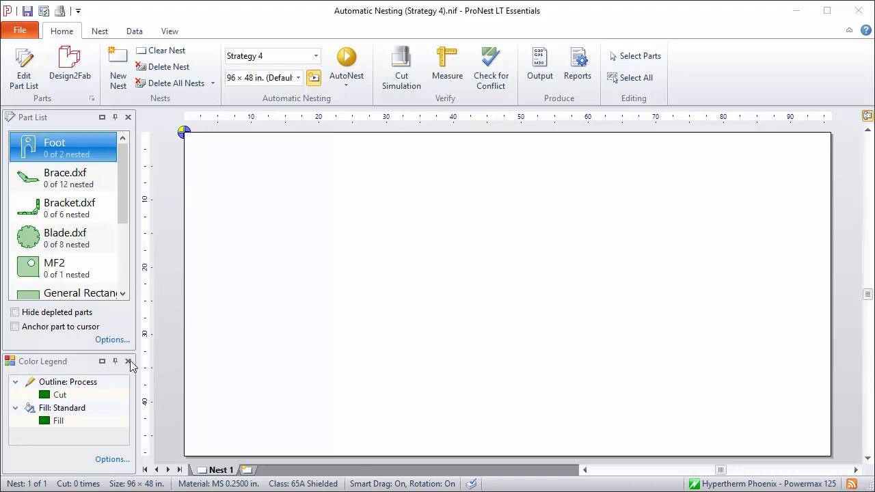
Hide the colour legend and show the Properties pane beside the nest.
left_click(131, 362)
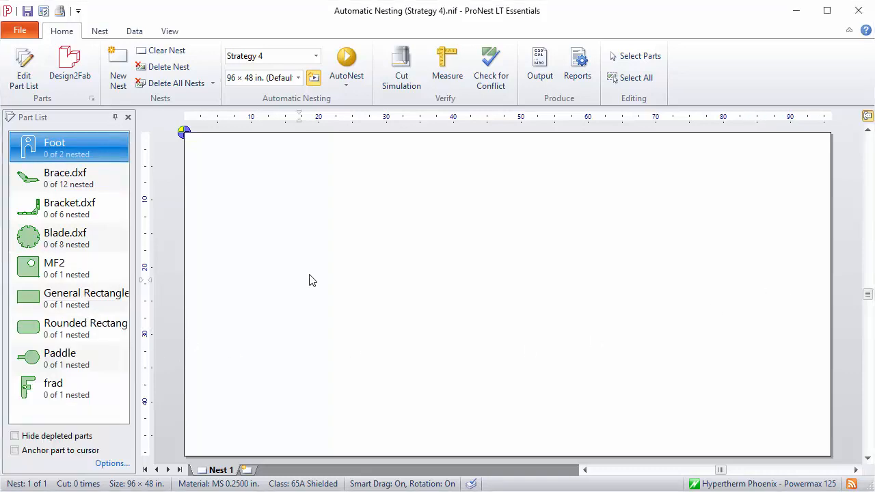
left_click(170, 30)
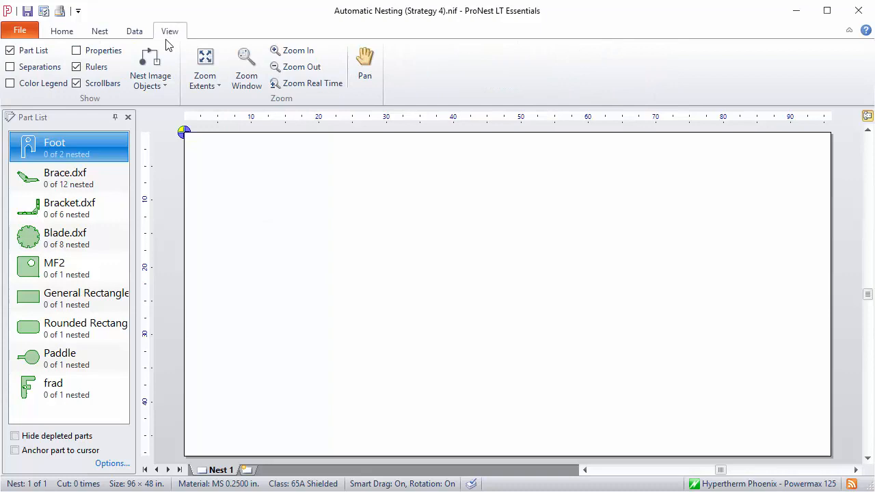
left_click(77, 49)
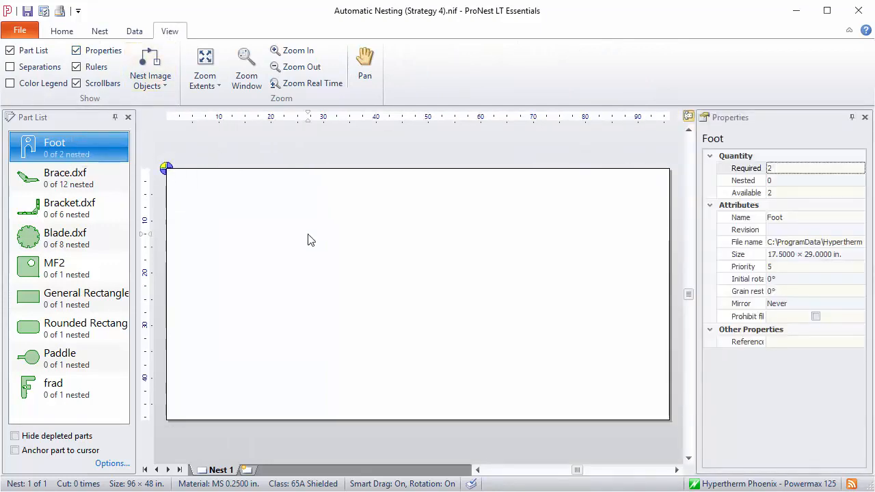
Show the properties of the Brace part, then the Foot part.
left_click(69, 205)
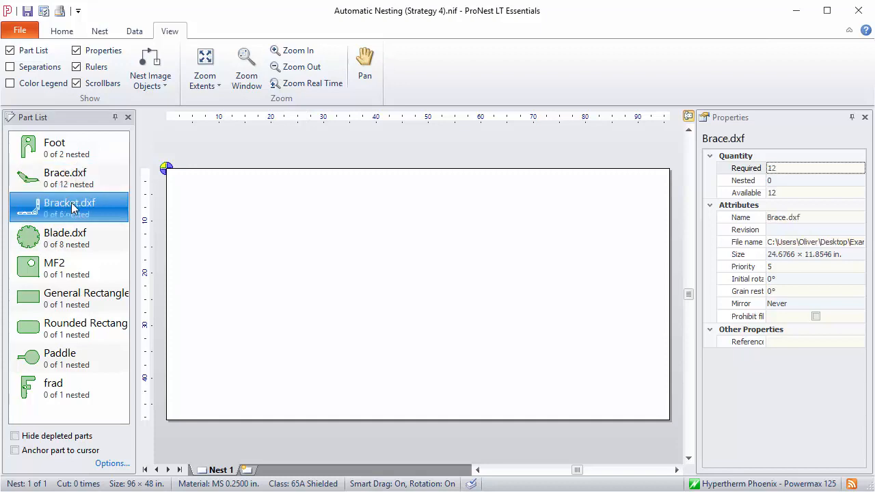
left_click(54, 142)
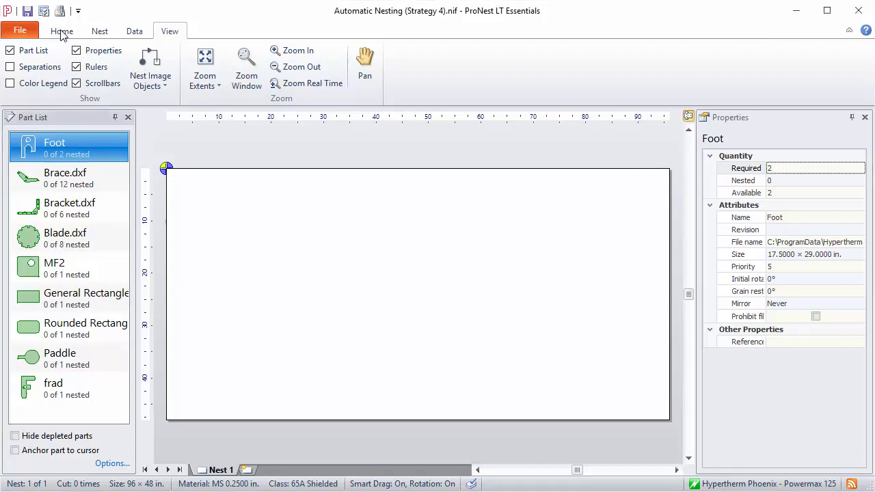
Create a new nest on the 120 x 48 inch plate.
left_click(62, 30)
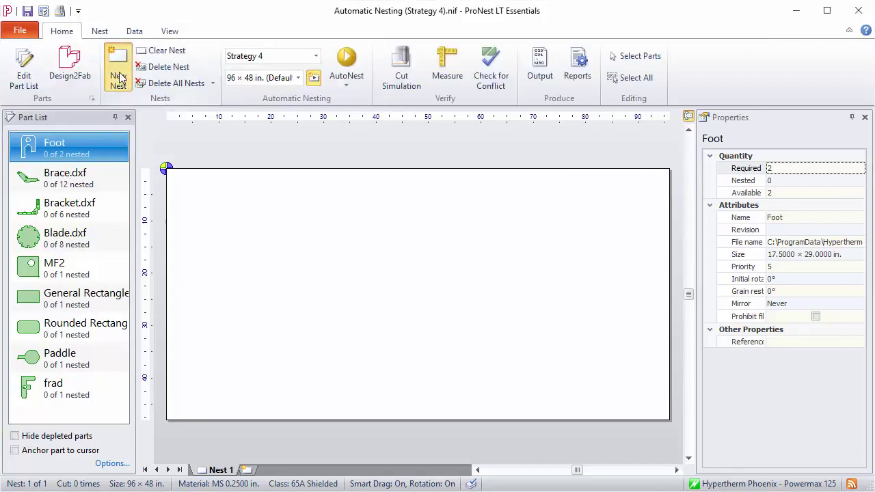
left_click(117, 67)
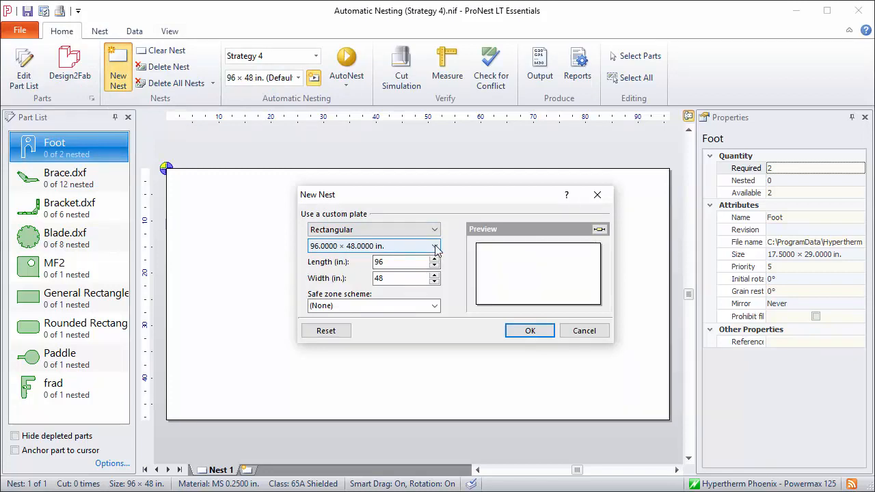
left_click(435, 246)
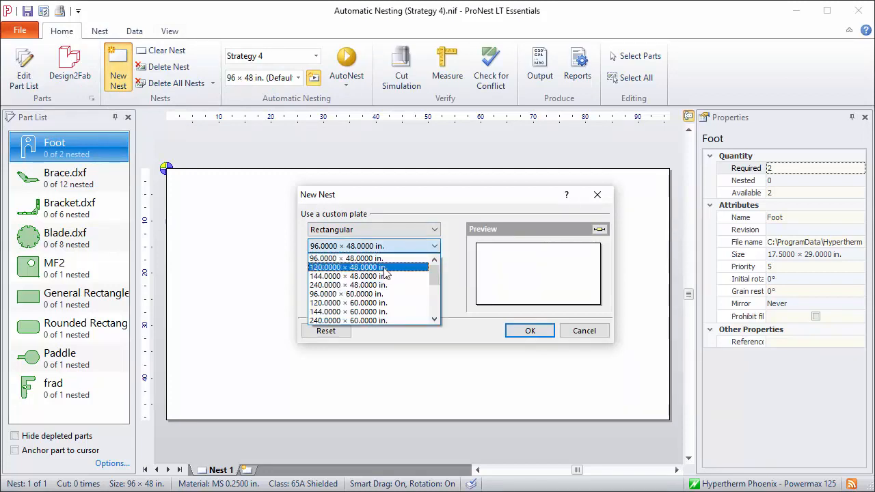
left_click(347, 267)
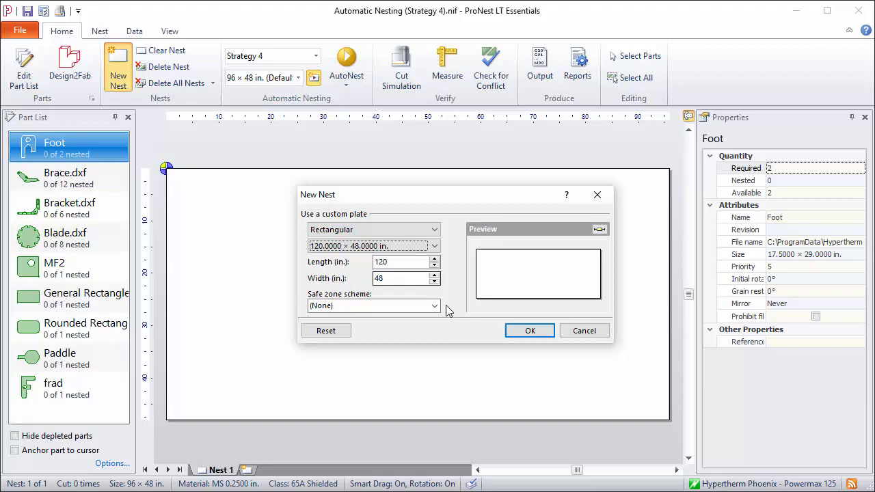
left_click(530, 330)
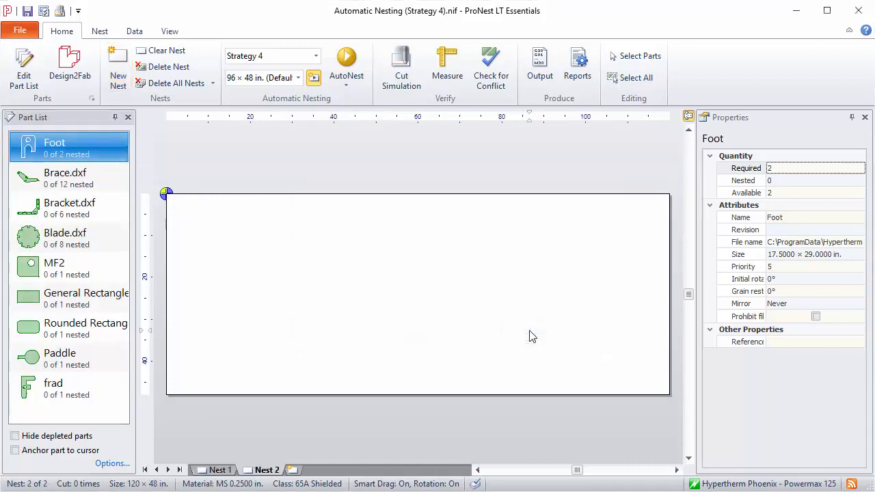
mouse_move(470, 308)
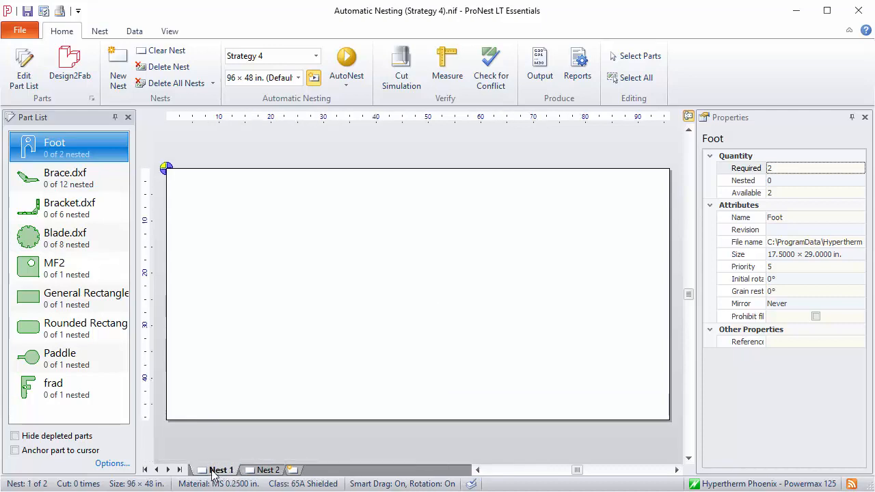
mouse_move(162, 66)
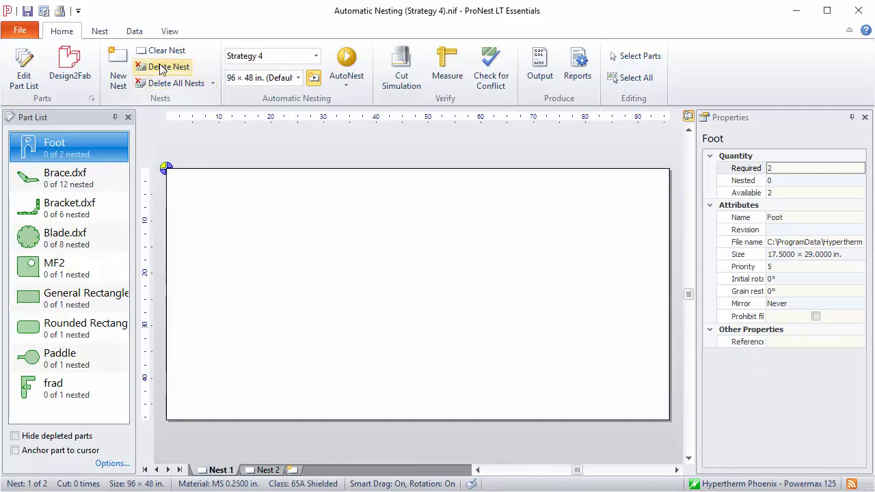
Delete the old 96 x 48 inch nest, leaving only the empty 120 x 48 one.
left_click(167, 66)
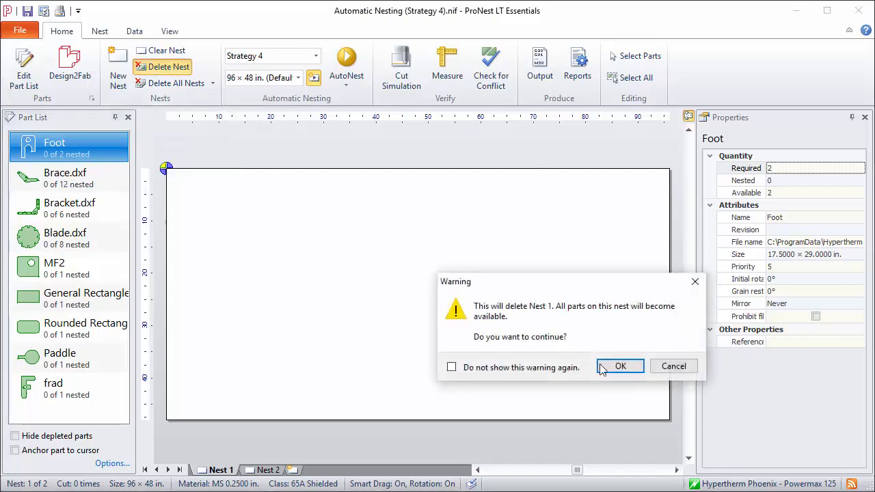
left_click(620, 367)
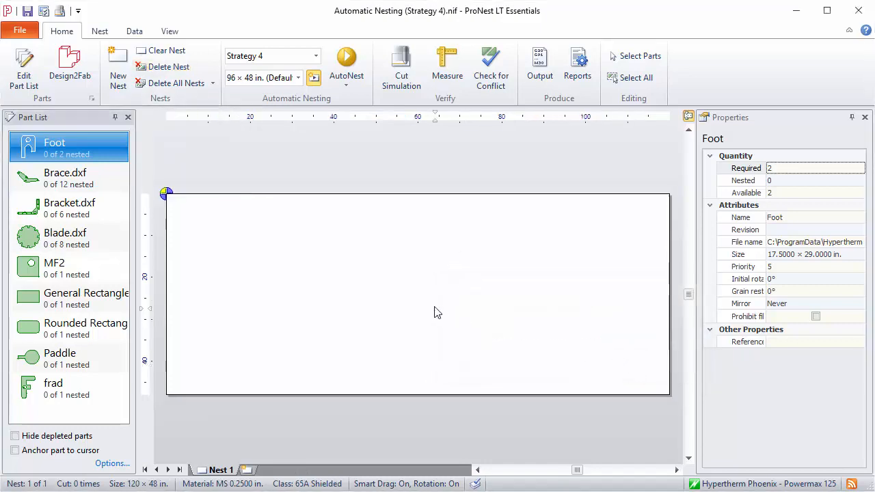
mouse_move(432, 312)
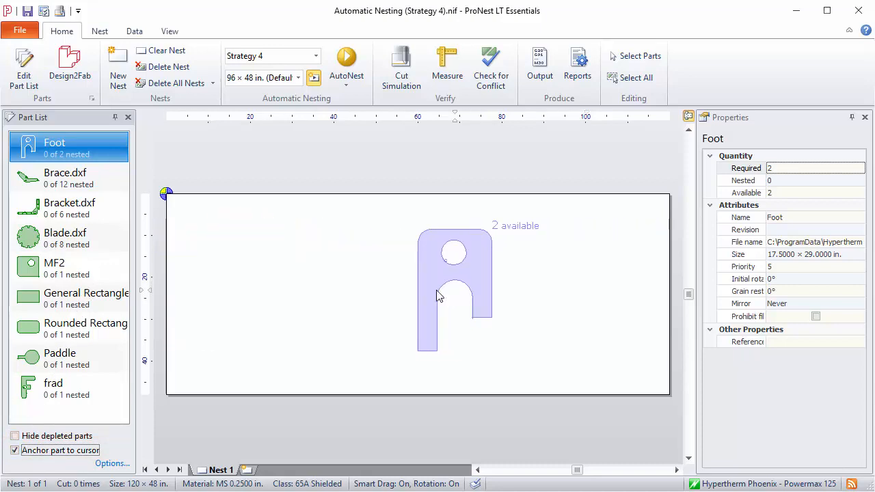
Drop a Foot part into the top-left corner of the 120 x 48 nest.
left_click_drag(437, 294, 573, 315)
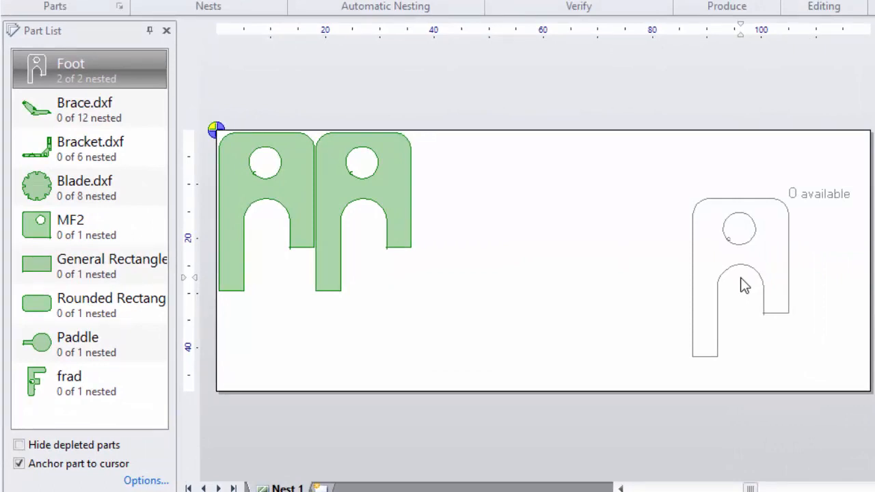
Place Brace parts along the top and at the right of the nest, rotating as needed.
left_click(68, 109)
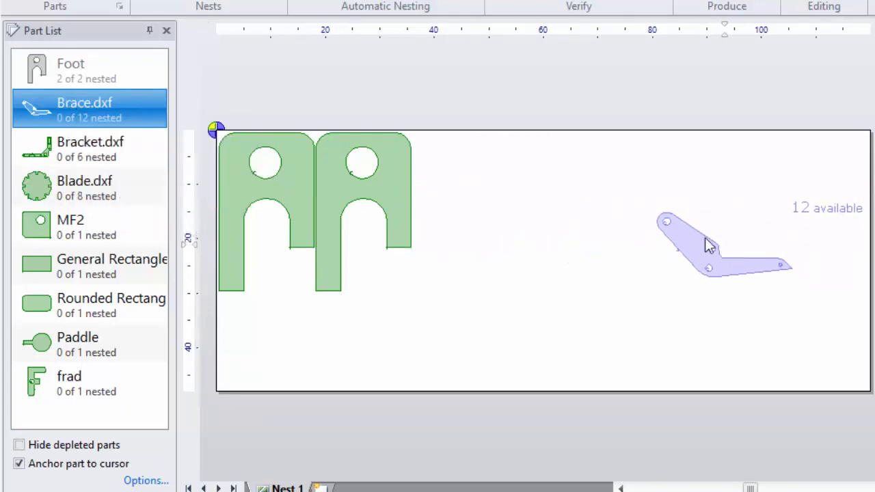
left_click(708, 246)
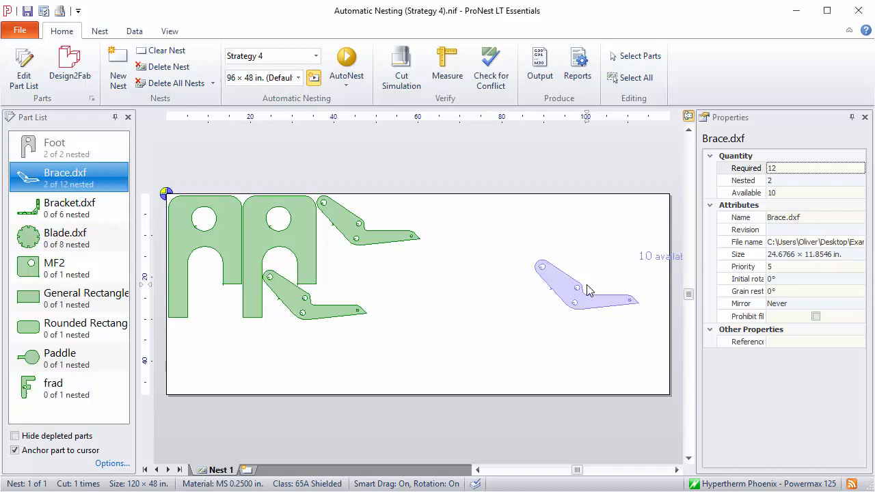
key("Ctrl")
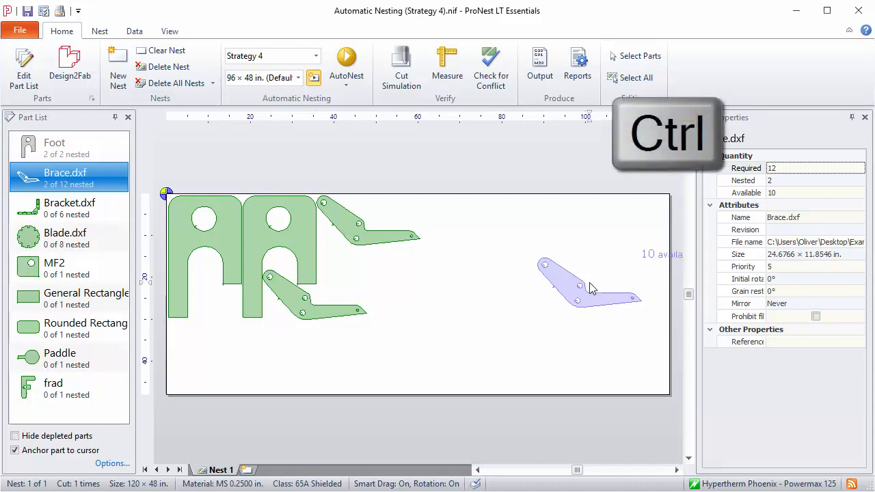
left_click_drag(588, 287, 585, 332)
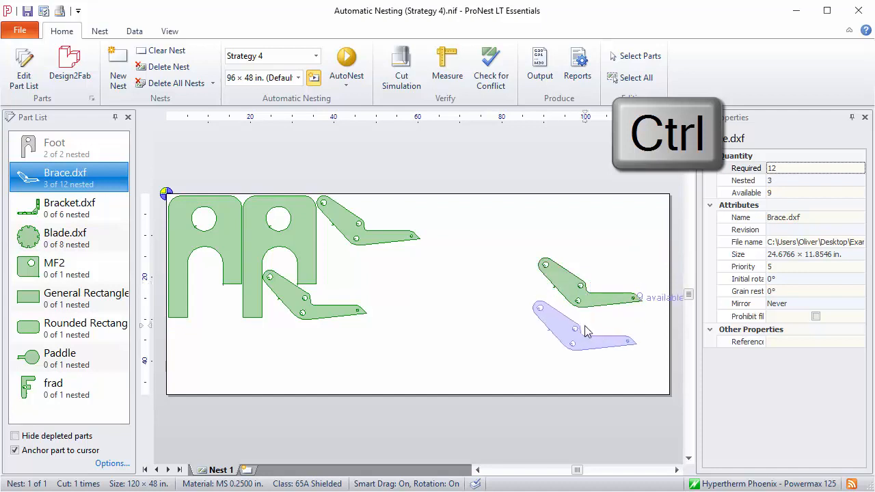
key("ctrl")
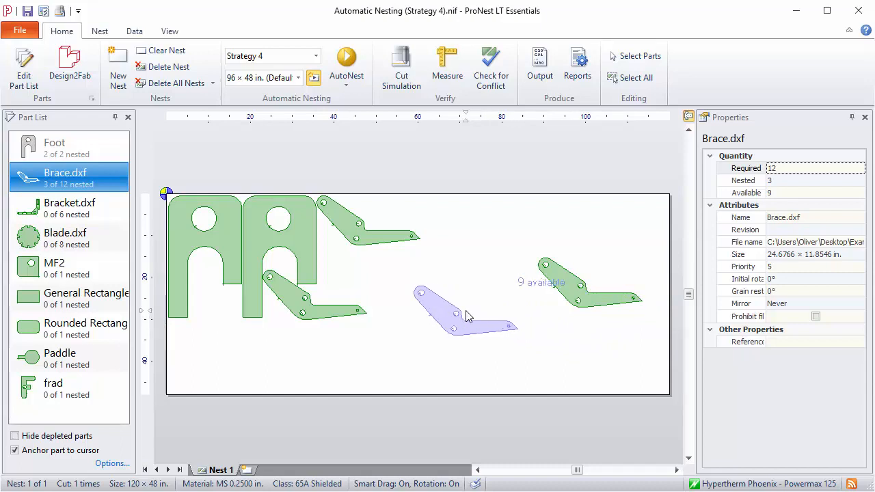
key("Ctrl")
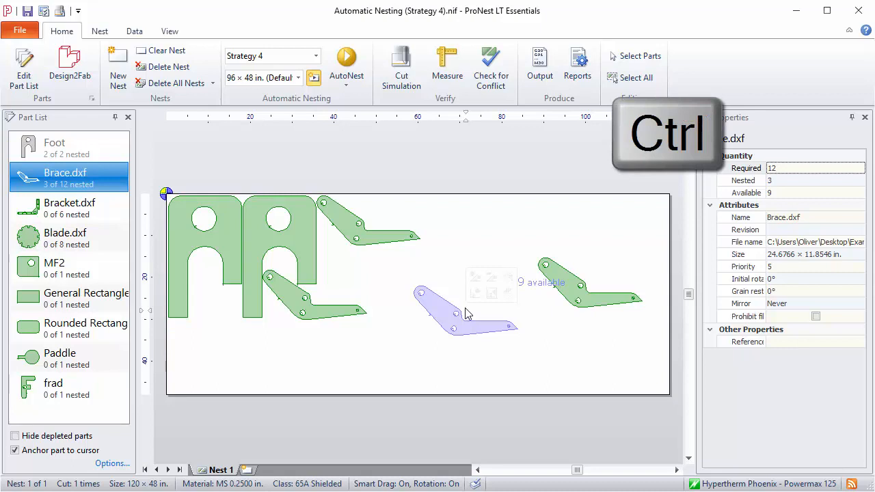
mouse_move(473, 293)
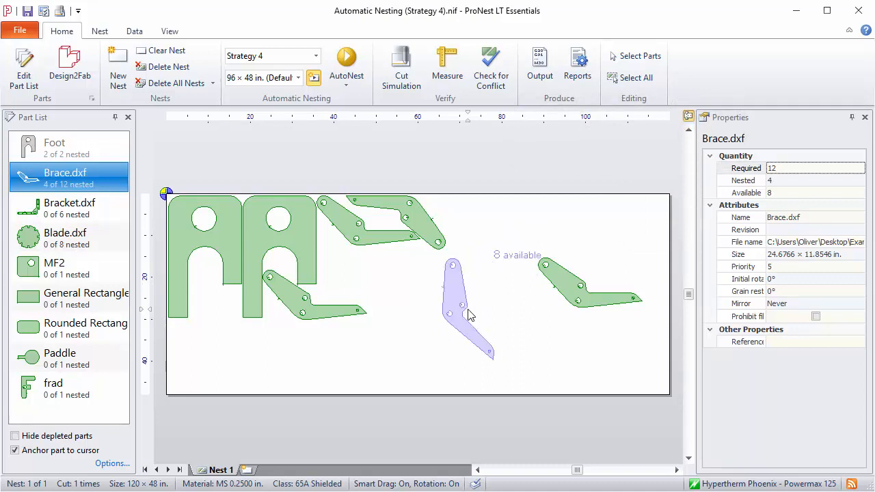
mouse_move(467, 313)
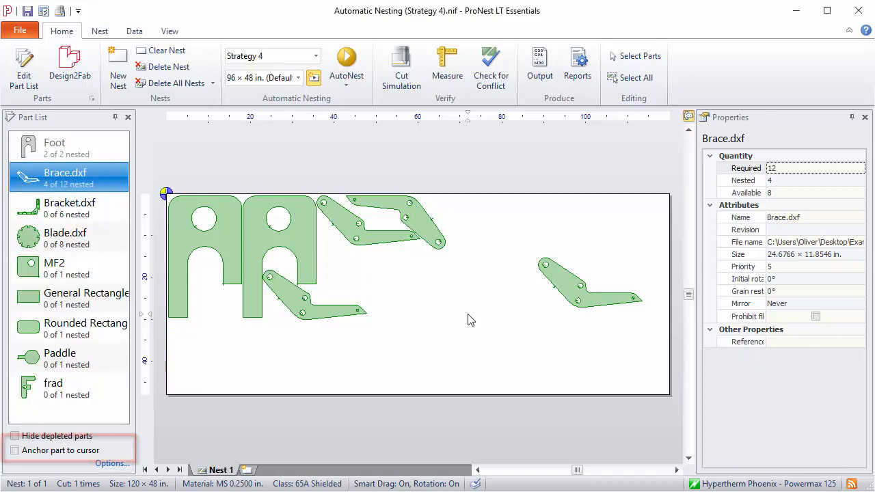
mouse_move(464, 304)
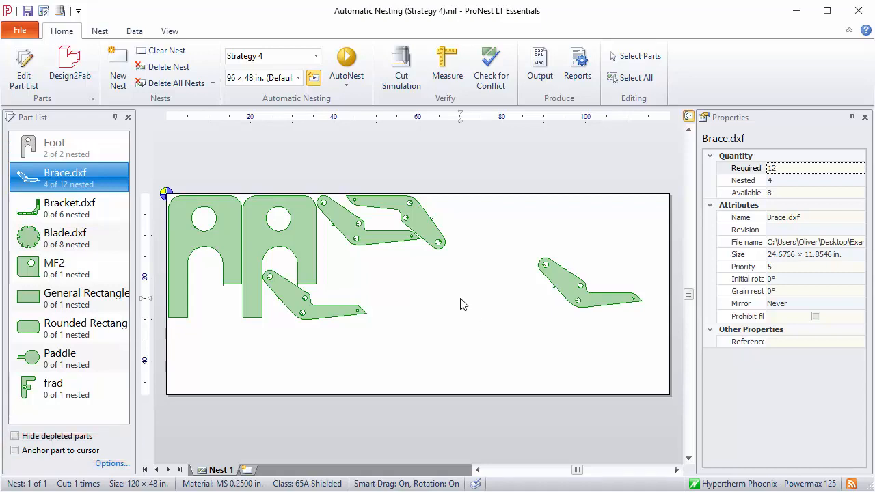
mouse_move(29, 238)
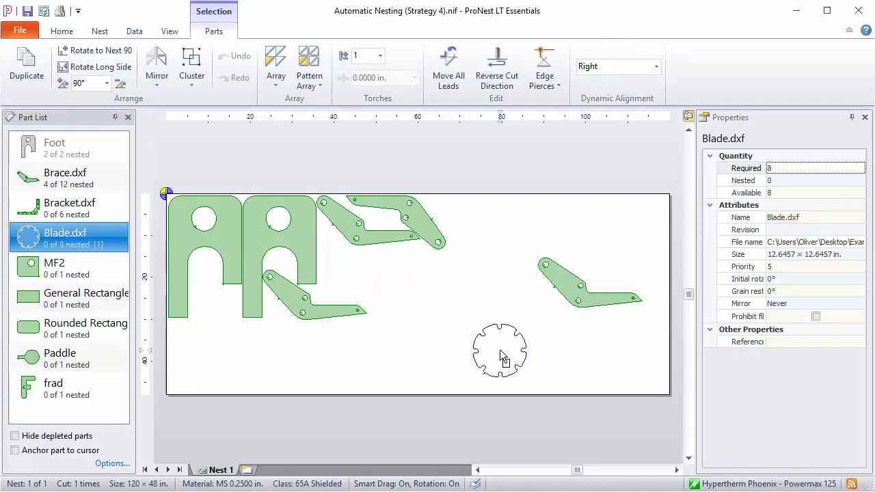
Place one Blade along the top edge beside the upper braces and deselect it.
left_click_drag(499, 352, 467, 222)
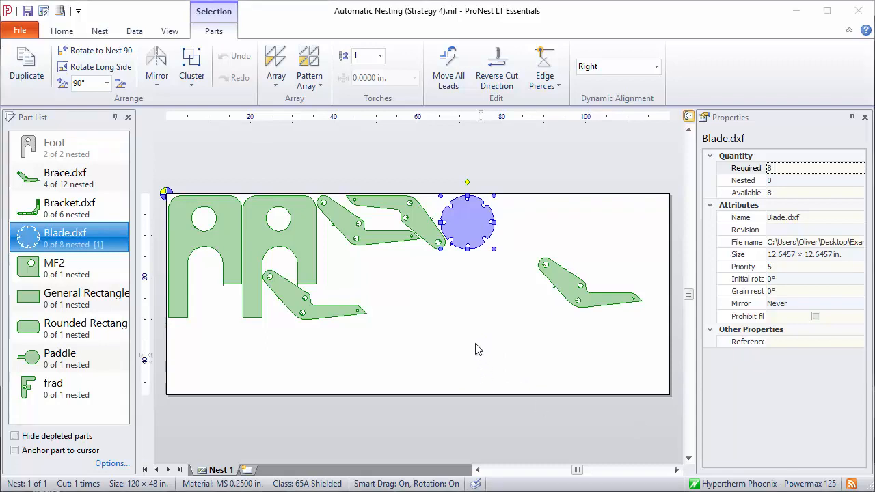
left_click(61, 30)
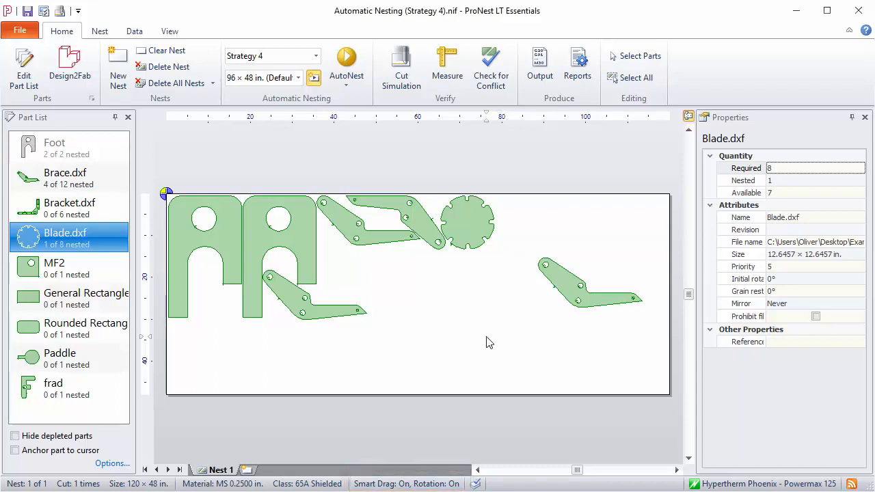
mouse_move(486, 341)
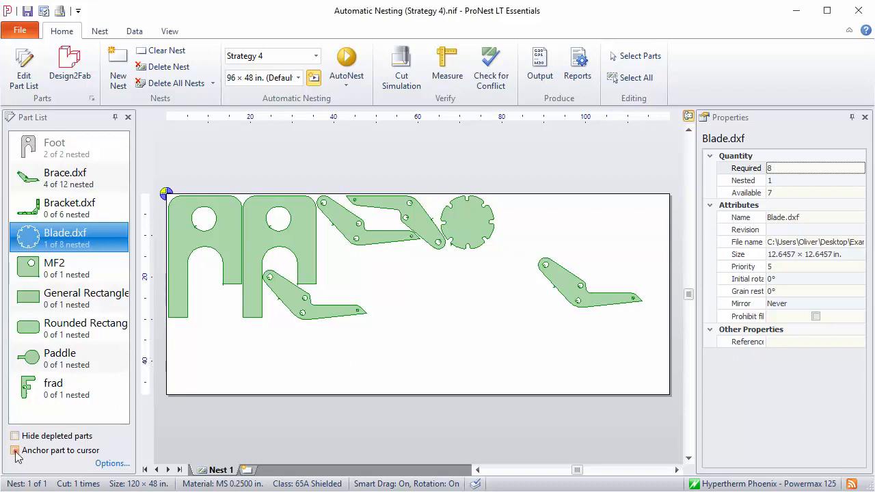
With anchoring on, wrap a Bracket around the top Blade.
left_click(15, 451)
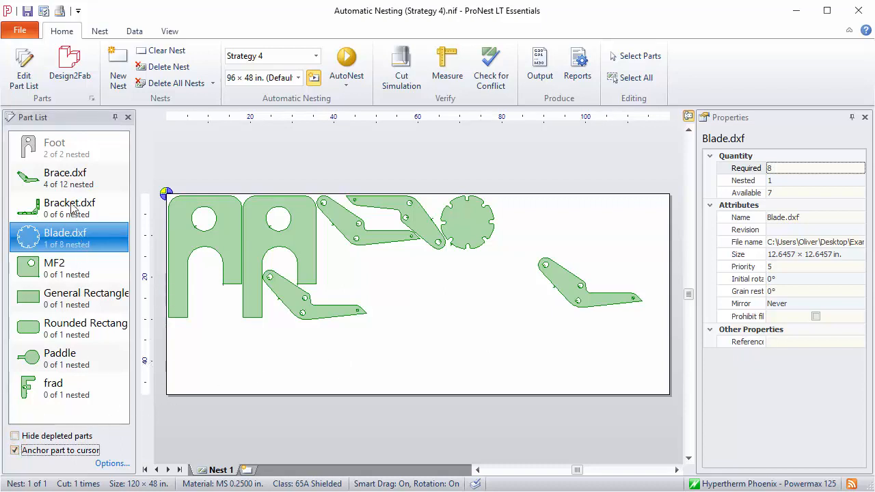
left_click(68, 208)
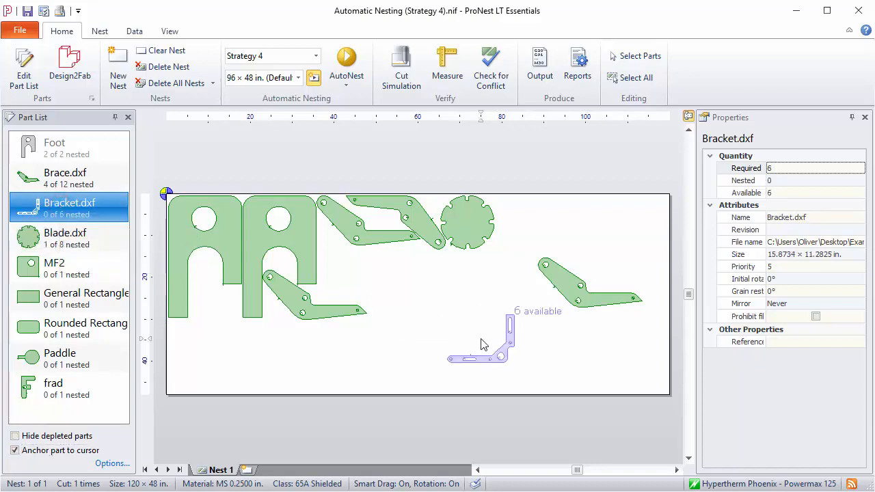
left_click_drag(481, 345, 482, 271)
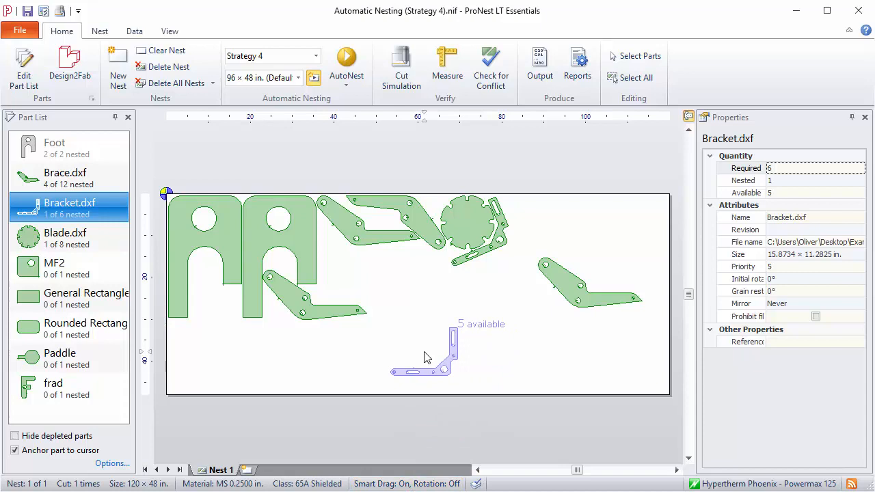
left_click_drag(423, 355, 399, 335)
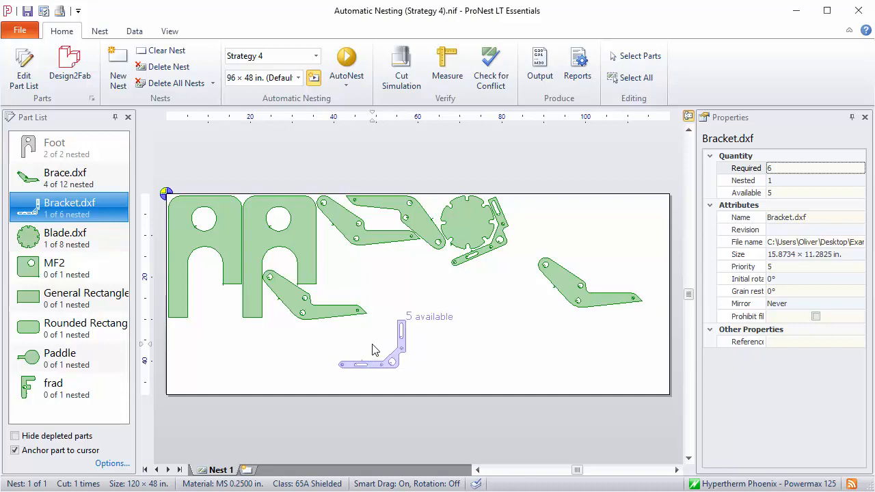
Place the General Rectangle below the feet at the left.
left_click(86, 298)
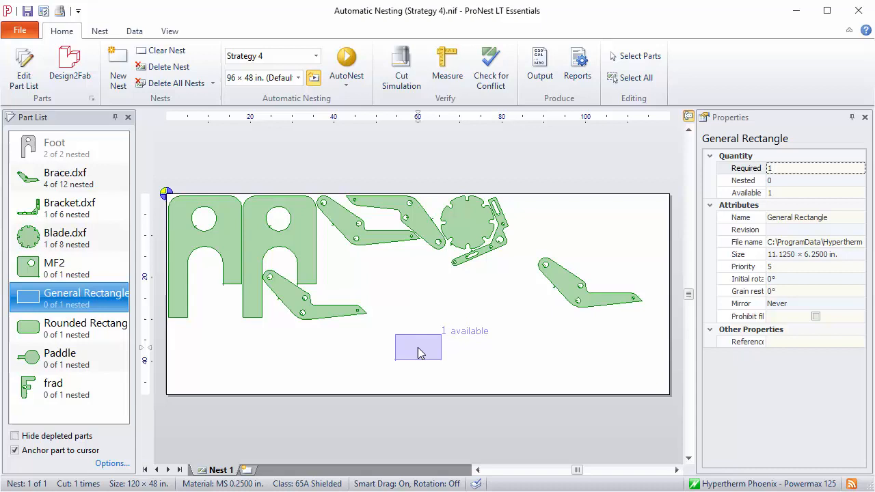
left_click_drag(418, 347, 350, 333)
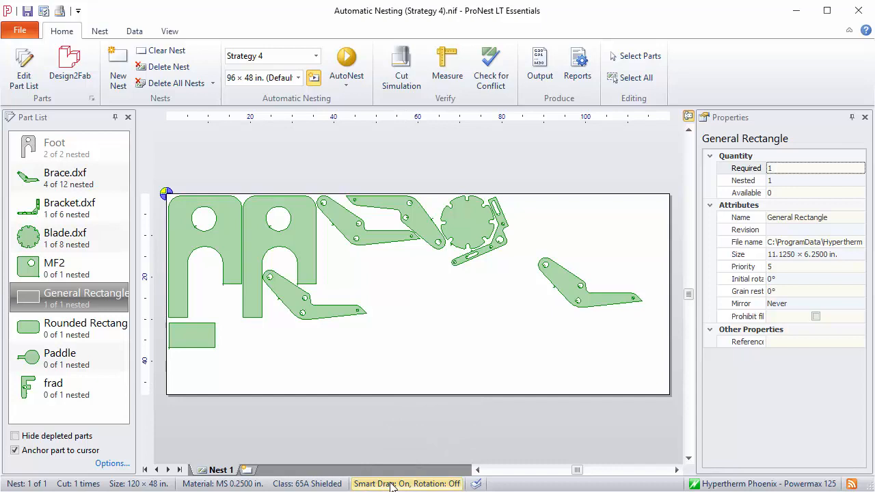
With smart drag off, nest the Rounded Rectangle in the gap between the feet and braces.
left_click(68, 323)
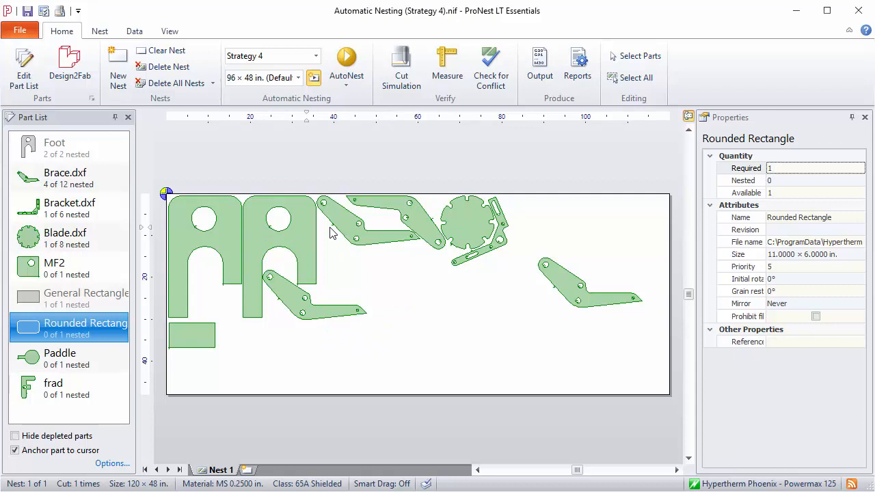
mouse_move(411, 249)
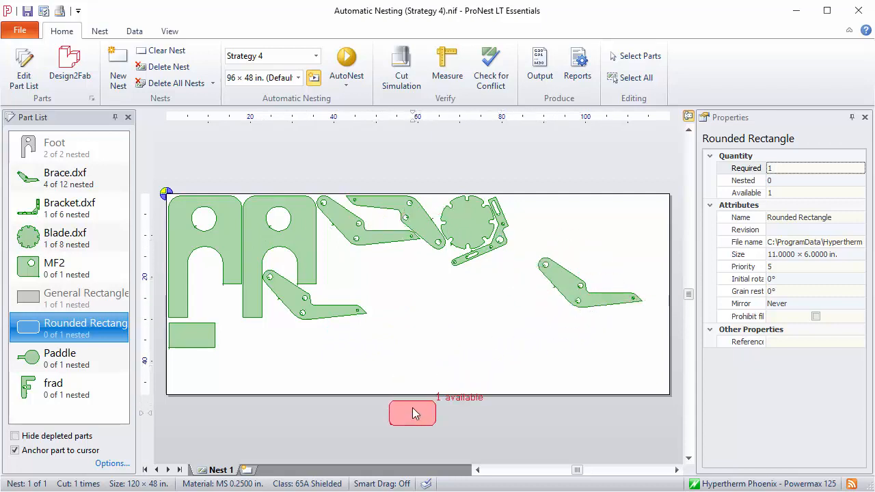
left_click_drag(413, 412, 451, 322)
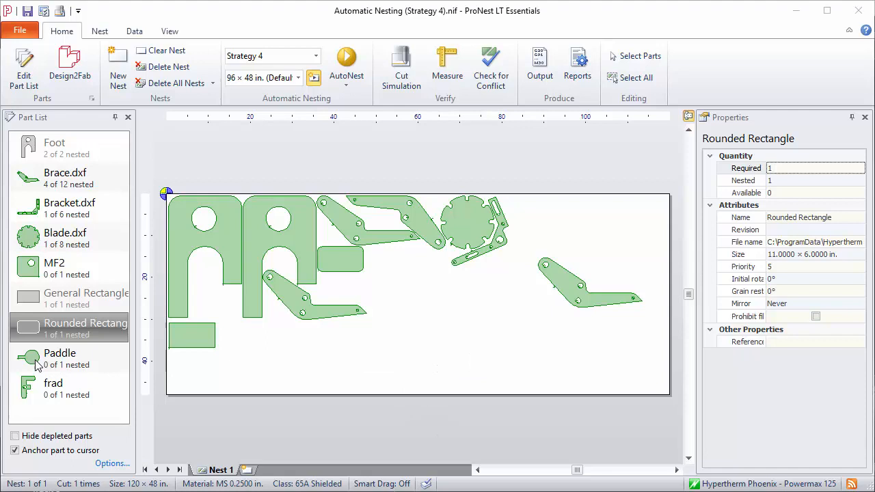
Auto-nest the Paddle into a Foot's opening and MF2 into the lower-left corner.
left_click(60, 353)
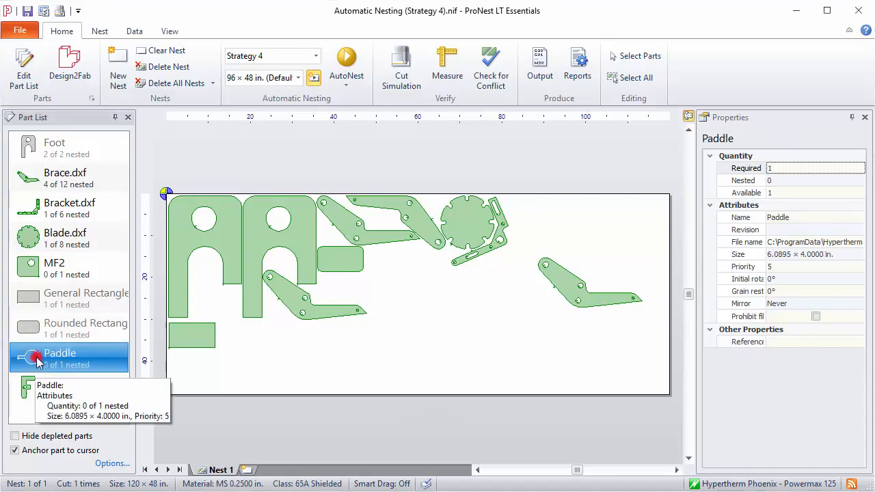
left_click(196, 269)
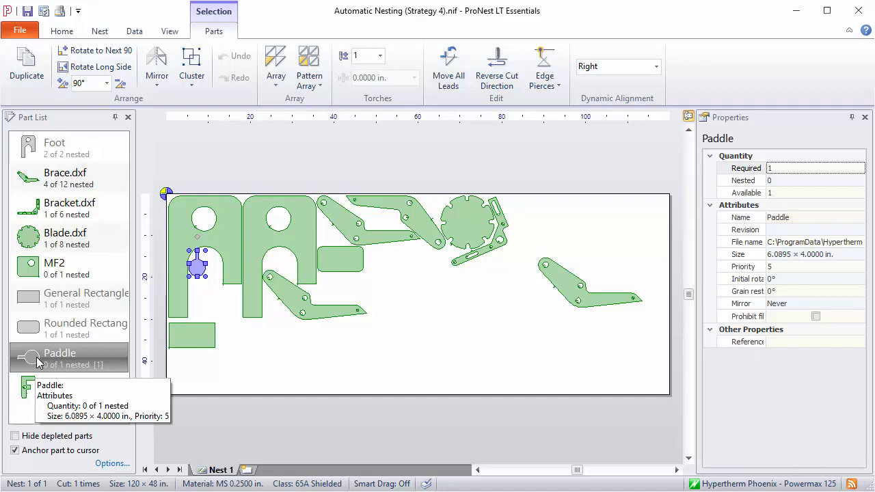
left_click(55, 267)
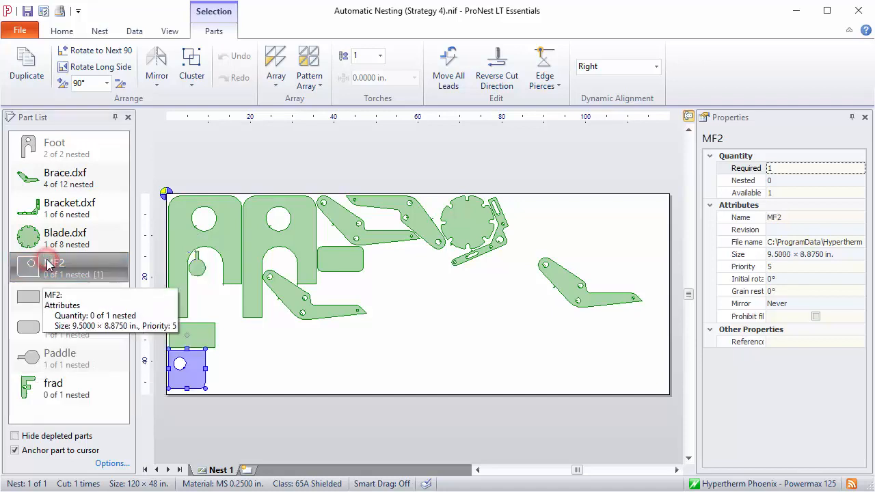
left_click(66, 238)
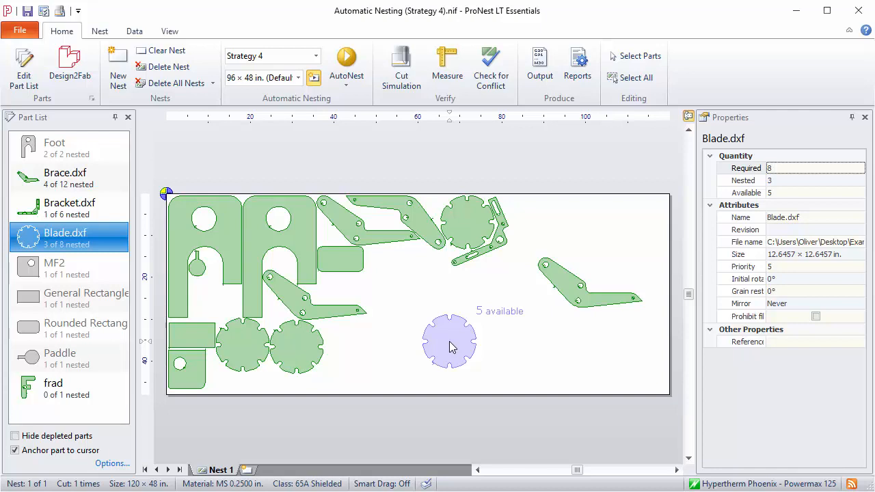
key("Enter")
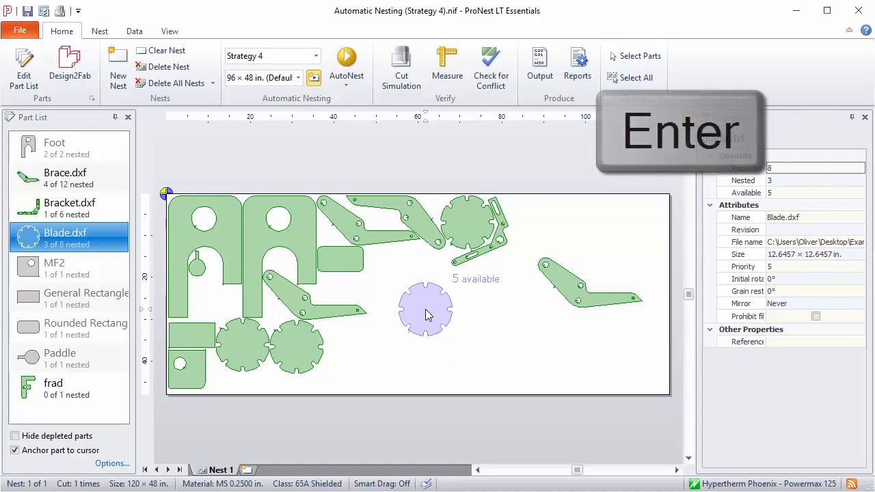